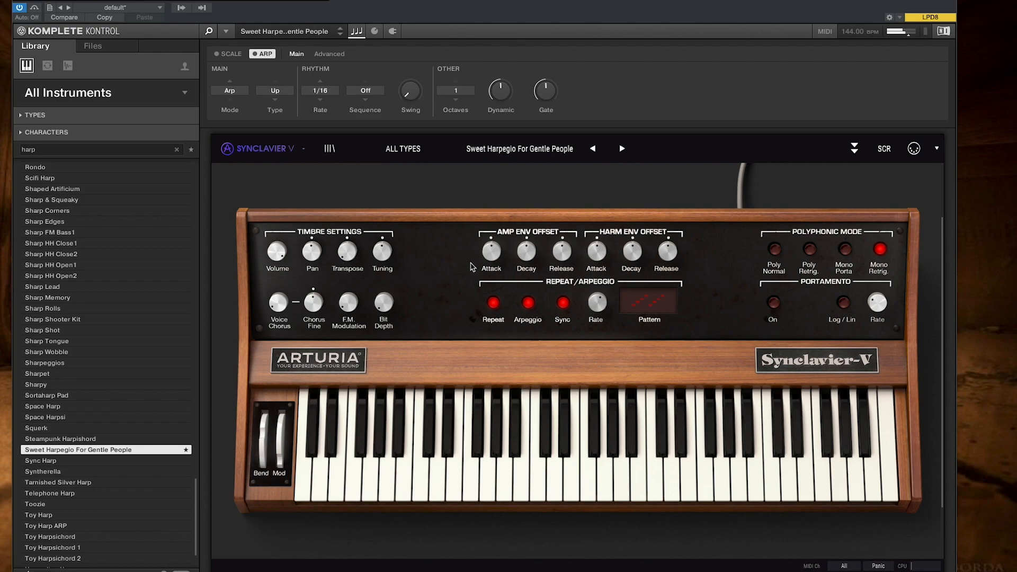
pyautogui.scroll(-3)
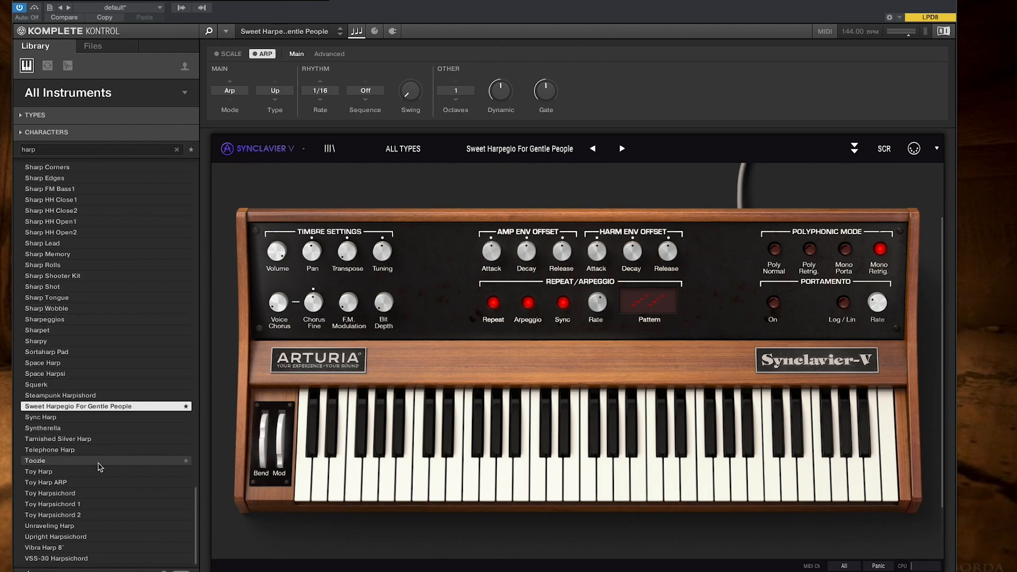